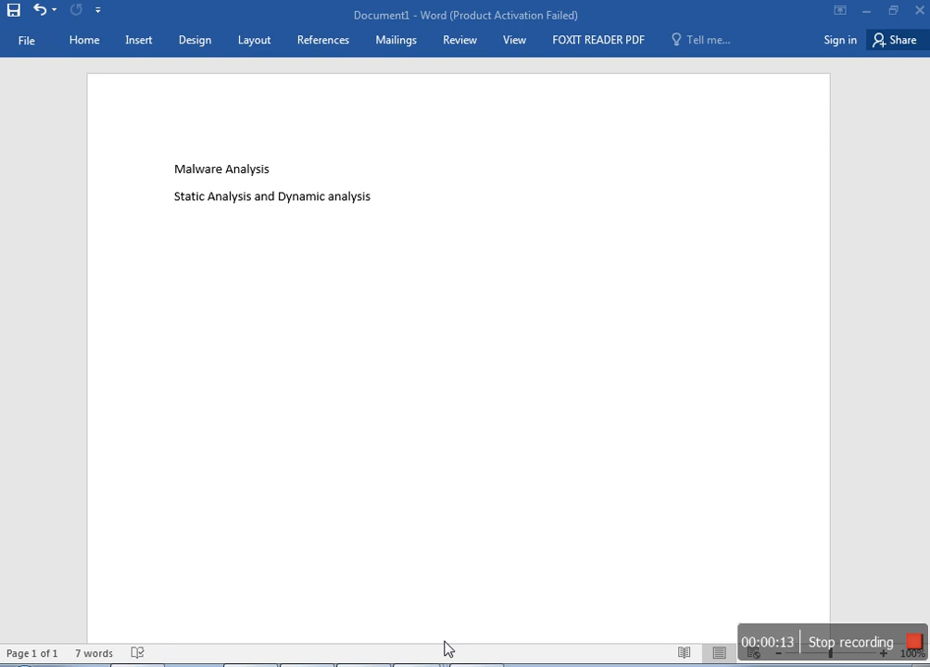
{"action": "mouse_move", "coordinate": [179, 389]}
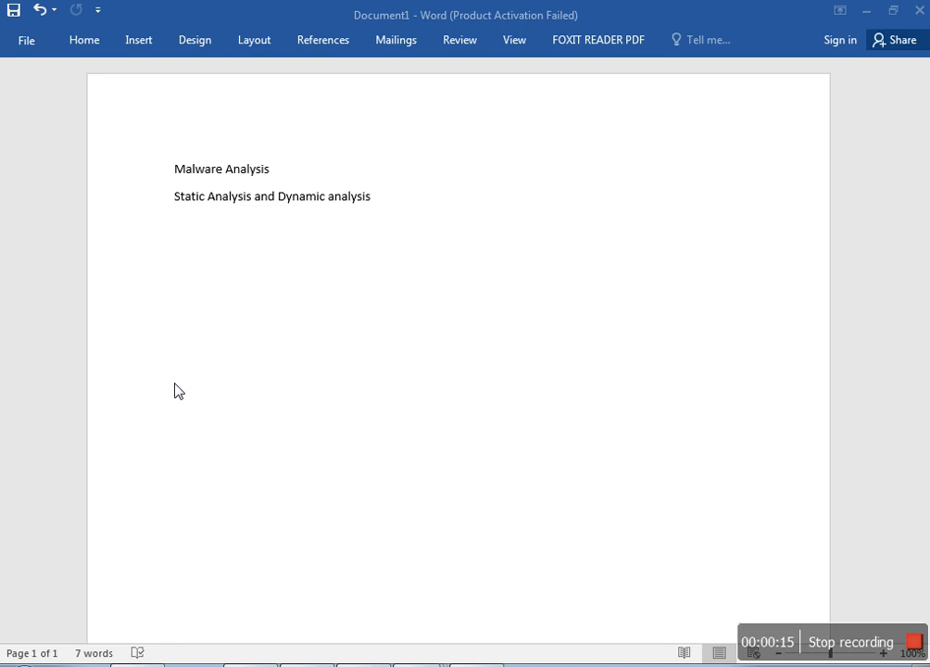
{"action": "mouse_move", "coordinate": [243, 255]}
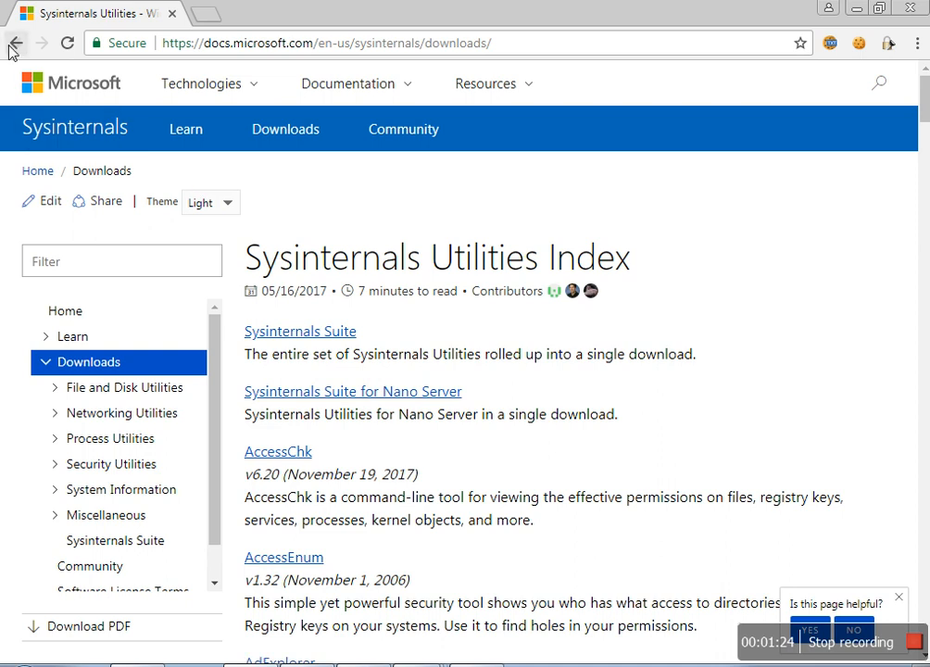
- Reach the Sysinternals downloads index and scroll to the procexp application in SysinternalsSuite
{"action": "left_click", "coordinate": [16, 42]}
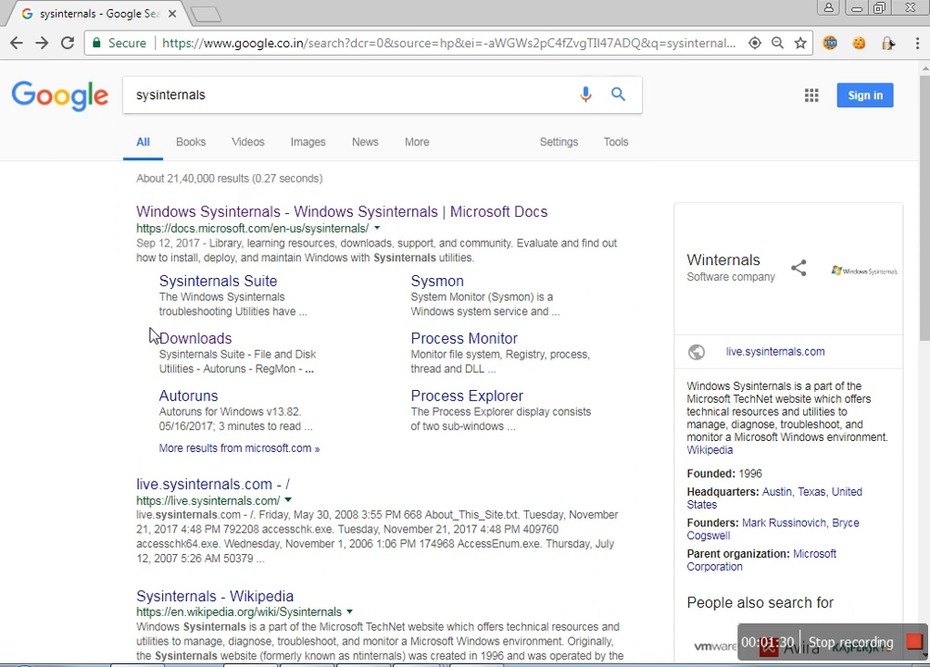
{"action": "mouse_move", "coordinate": [292, 229]}
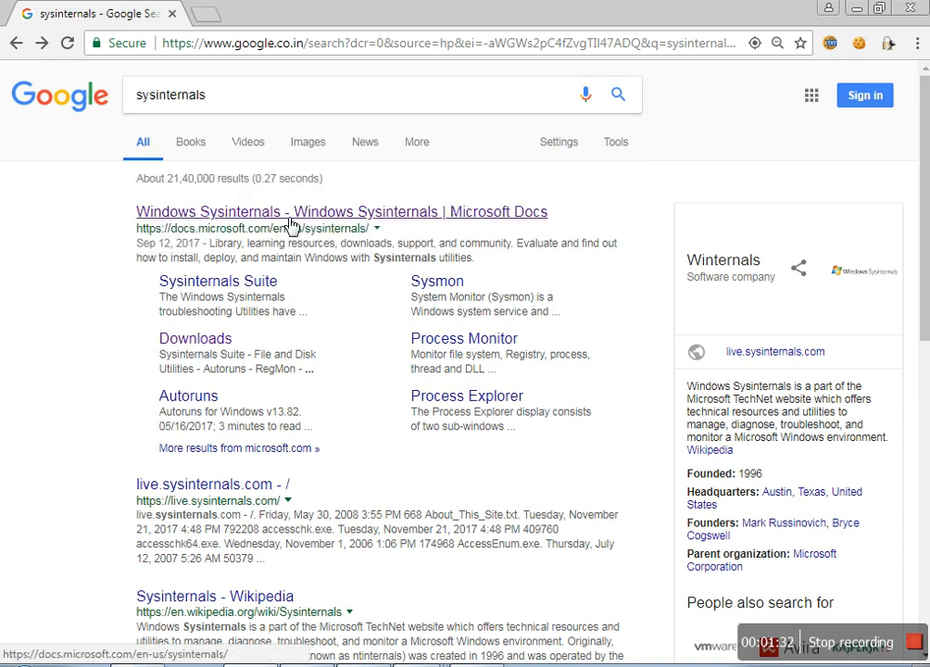
{"action": "left_click", "coordinate": [340, 211]}
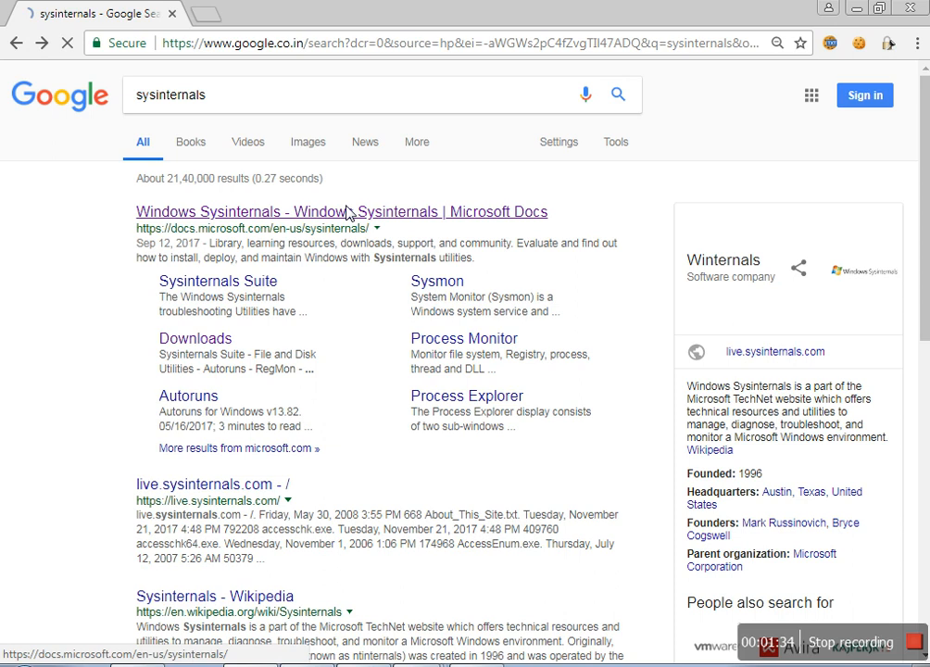
{"action": "left_click", "coordinate": [340, 212]}
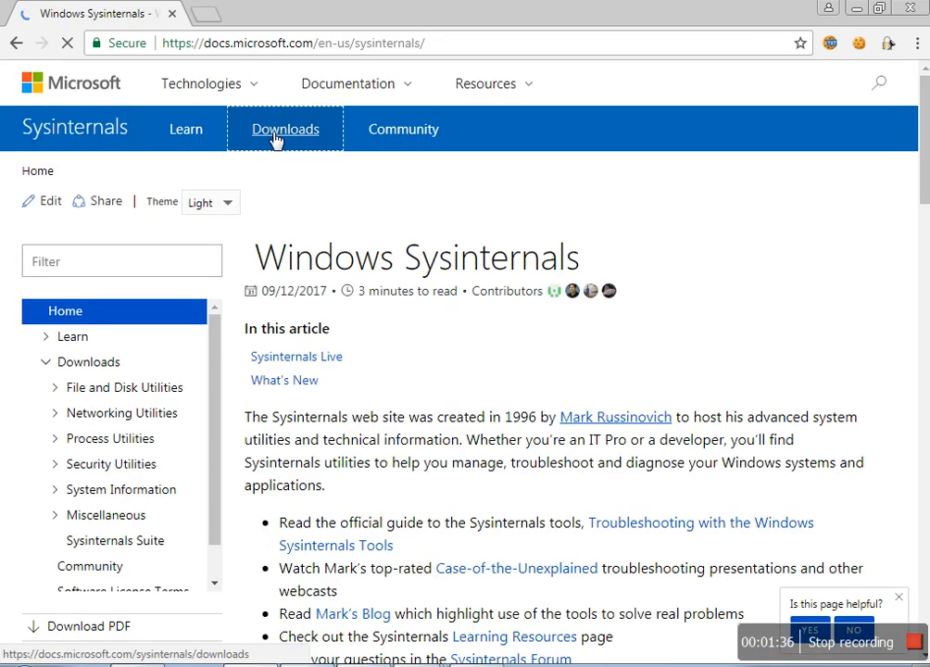
{"action": "left_click", "coordinate": [285, 128]}
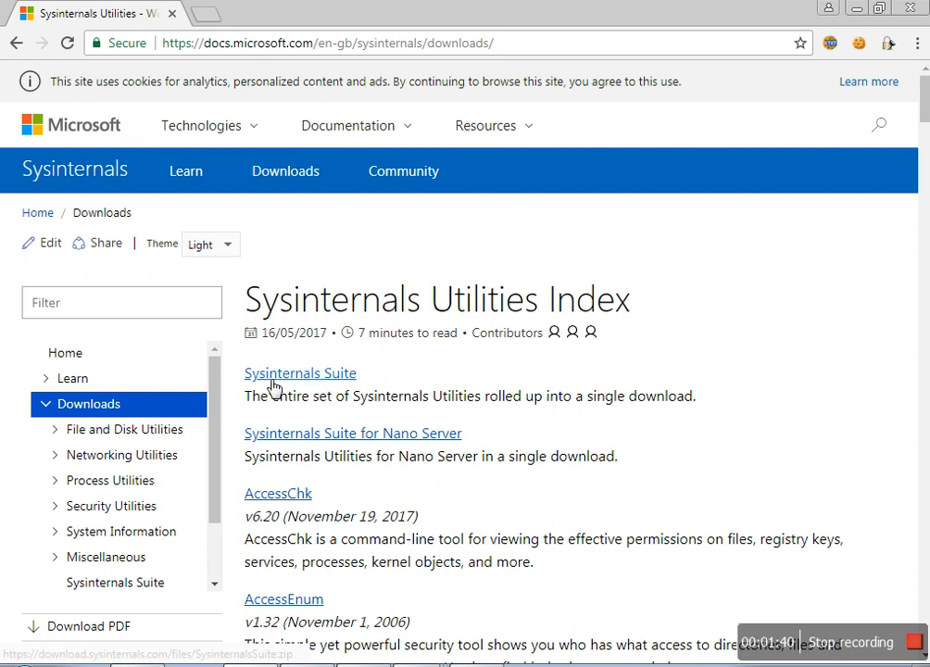
{"action": "mouse_move", "coordinate": [297, 387]}
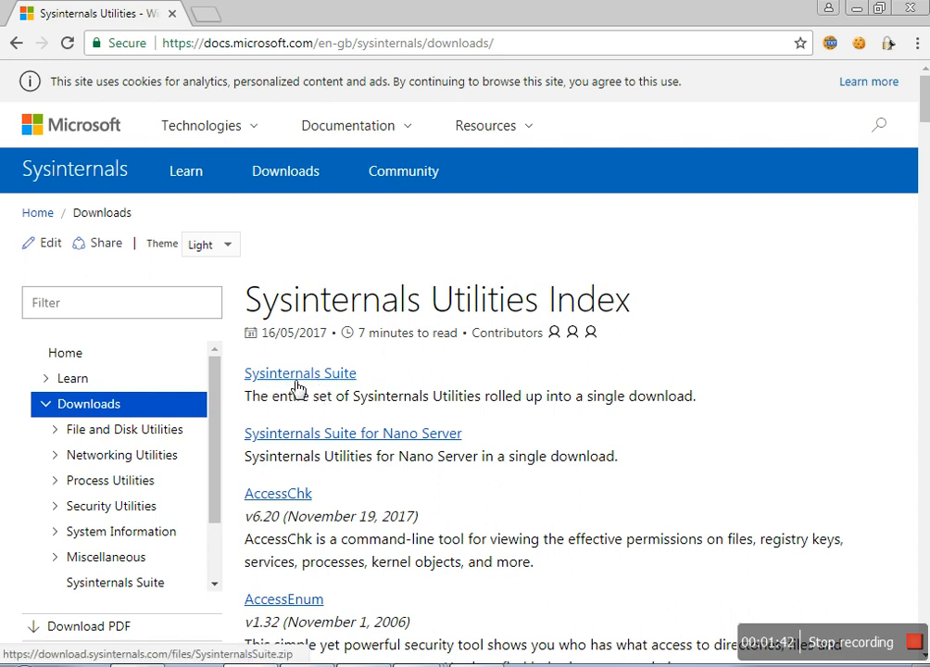
{"action": "mouse_move", "coordinate": [294, 384]}
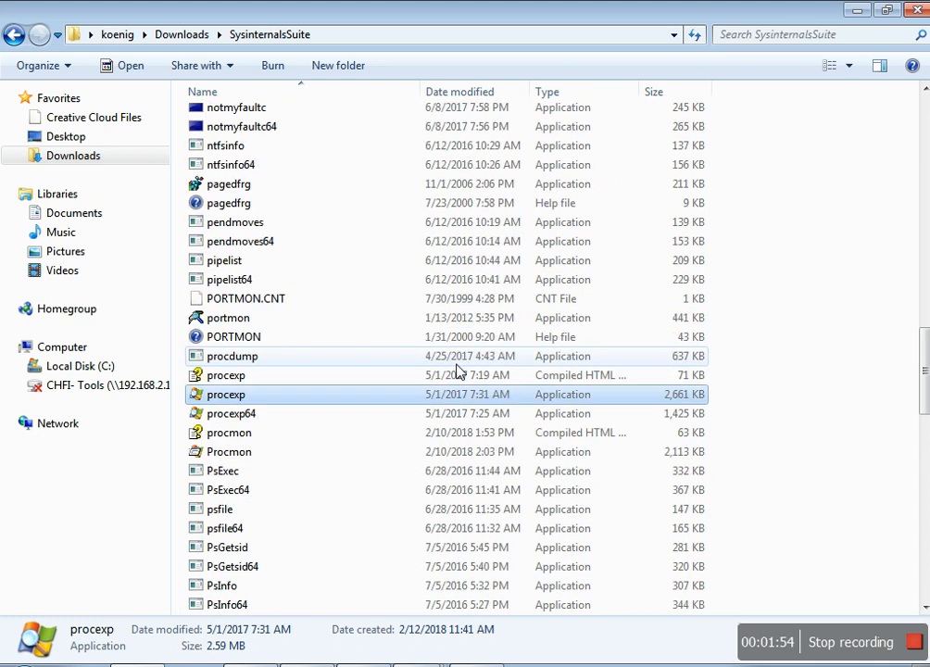
{"action": "scroll", "scroll_direction": "down", "scroll_amount": 3}
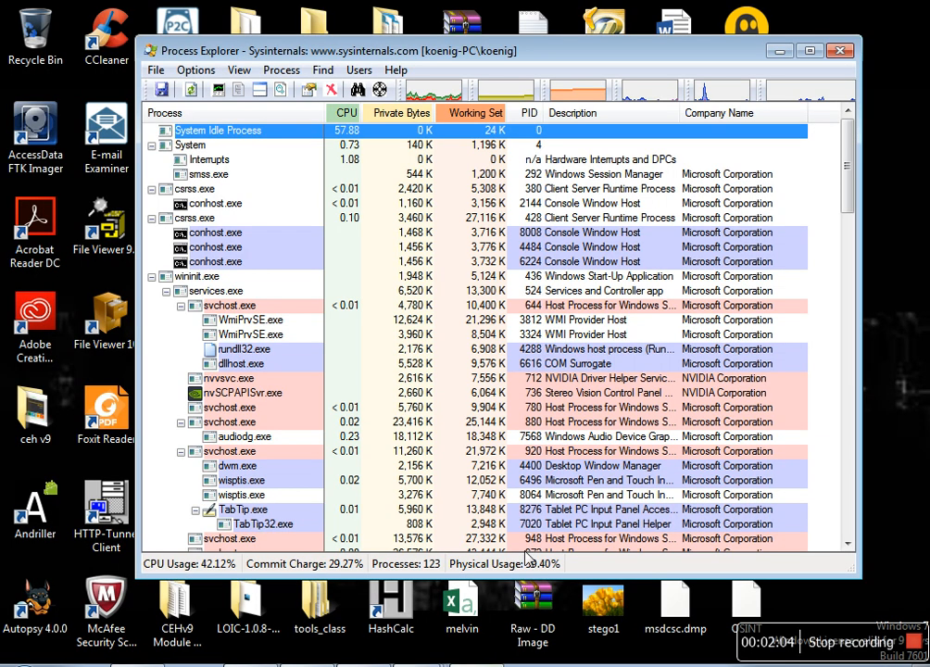
{"action": "mouse_move", "coordinate": [592, 378]}
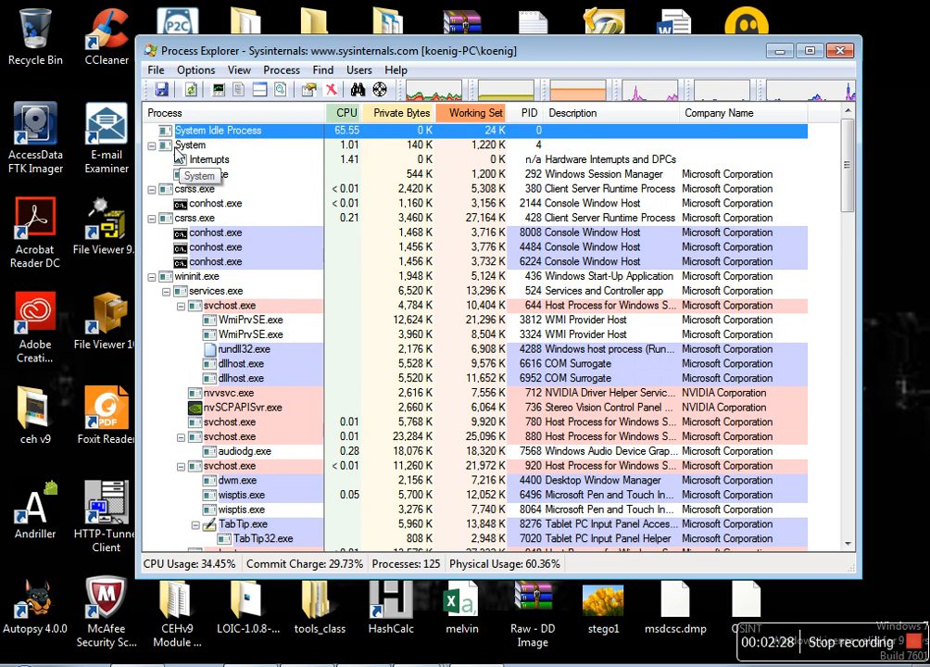
- Collapse the System branch, inspect services.exe, and start procexp.exe from the SysinternalsSuite folder
{"action": "left_click", "coordinate": [190, 144]}
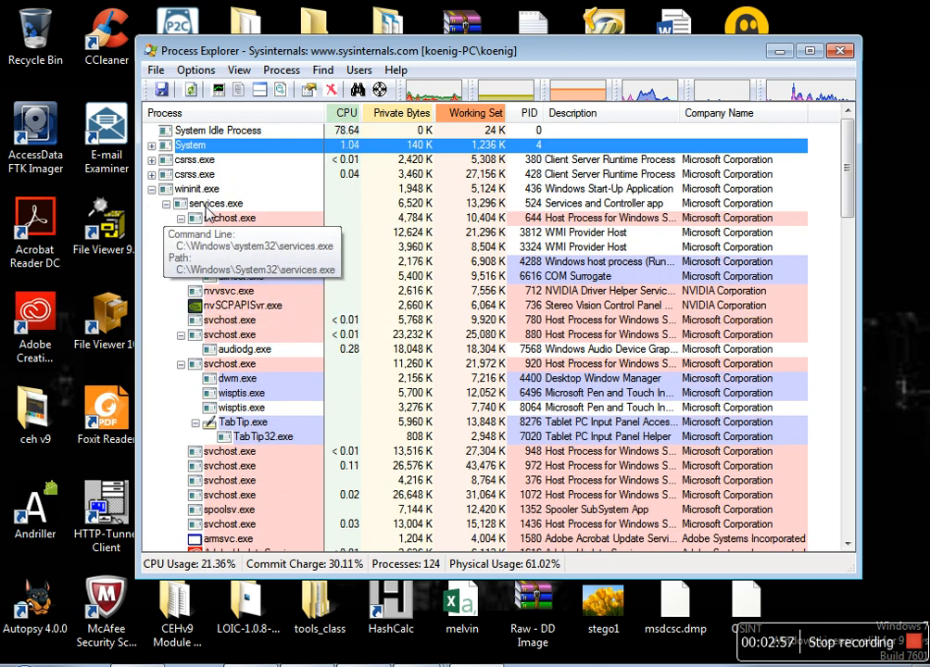
{"action": "mouse_move", "coordinate": [198, 188]}
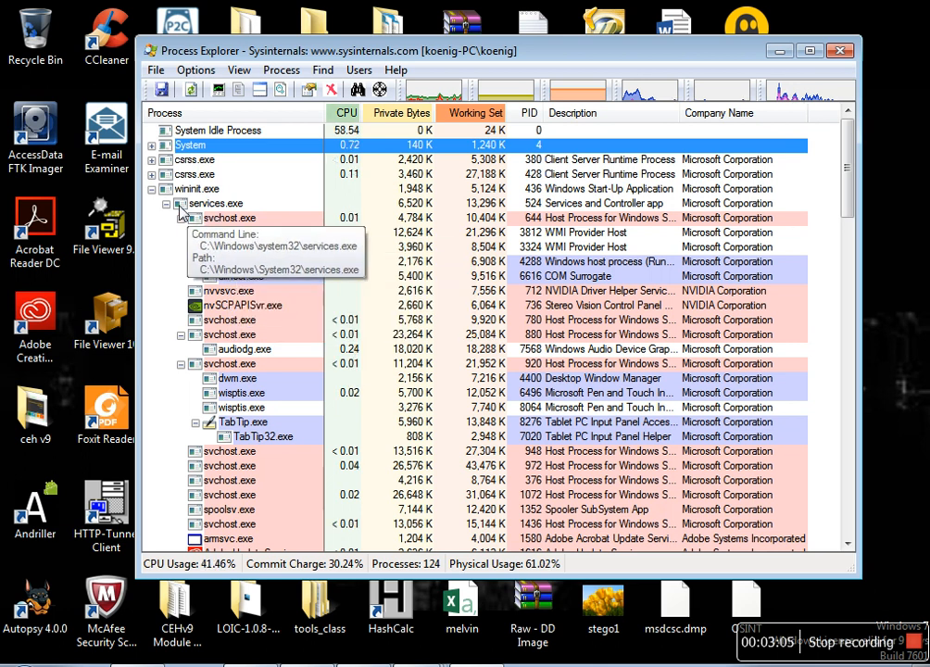
{"action": "mouse_move", "coordinate": [240, 261]}
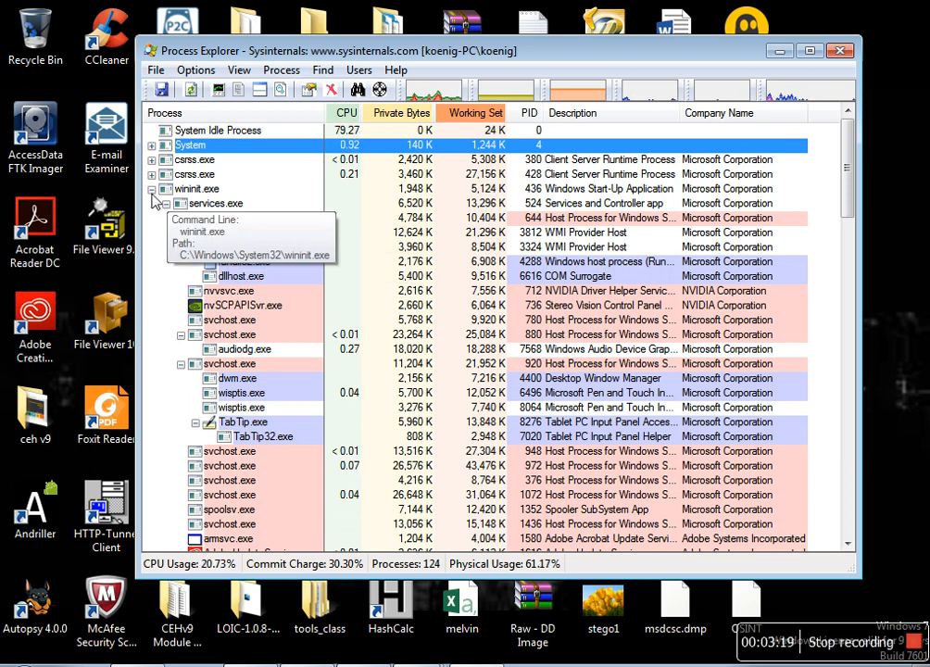
{"action": "mouse_move", "coordinate": [199, 207]}
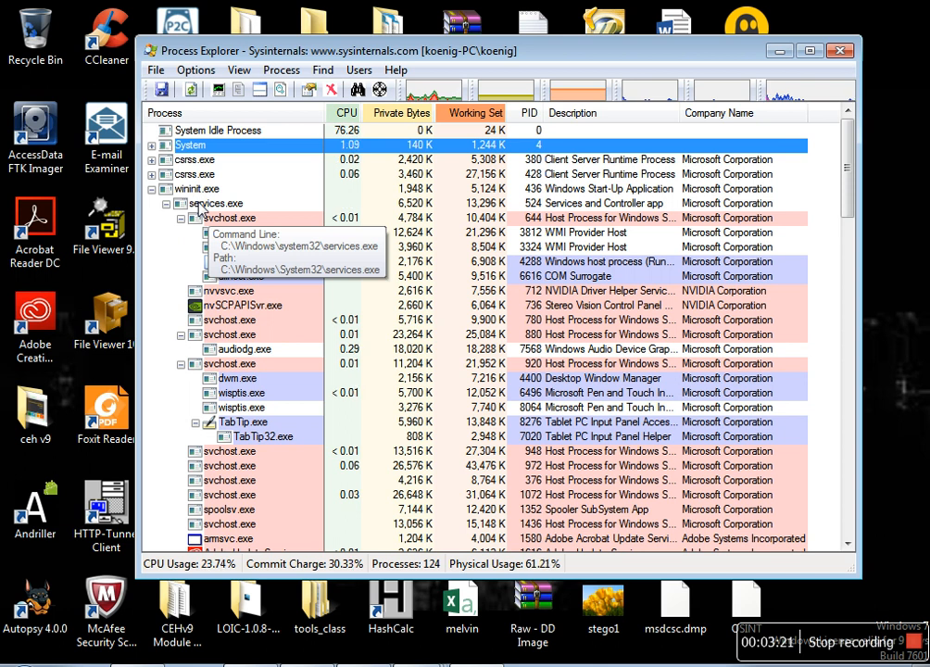
{"action": "double_click", "coordinate": [228, 202]}
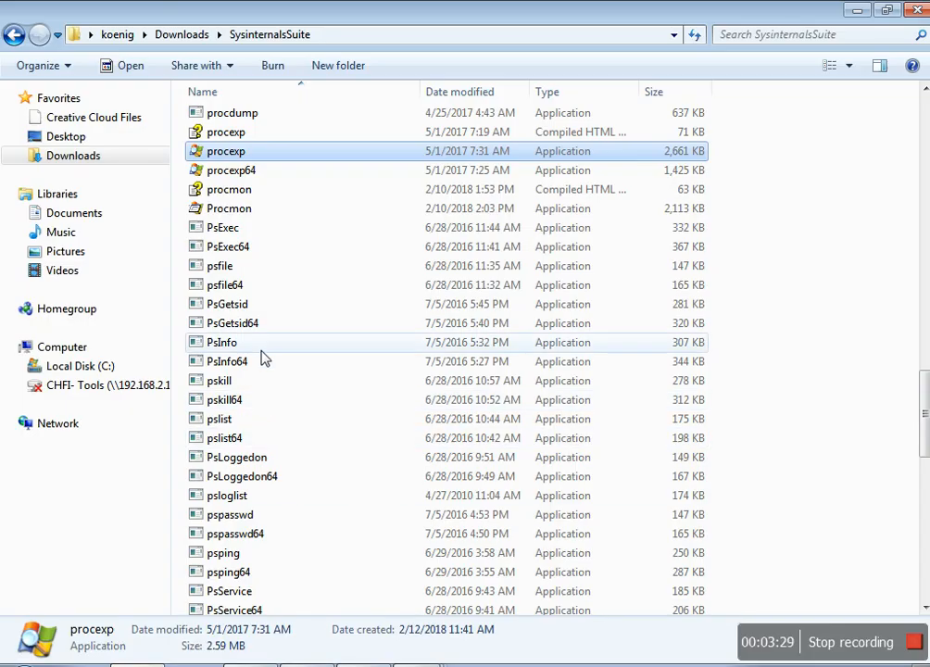
{"action": "double_click", "coordinate": [225, 151]}
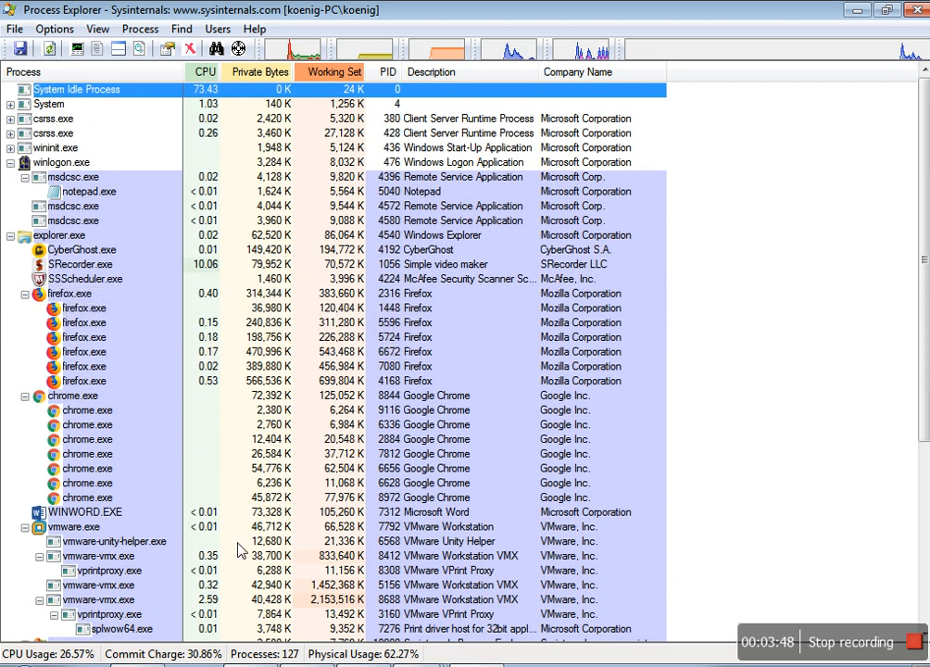
{"action": "mouse_move", "coordinate": [113, 444]}
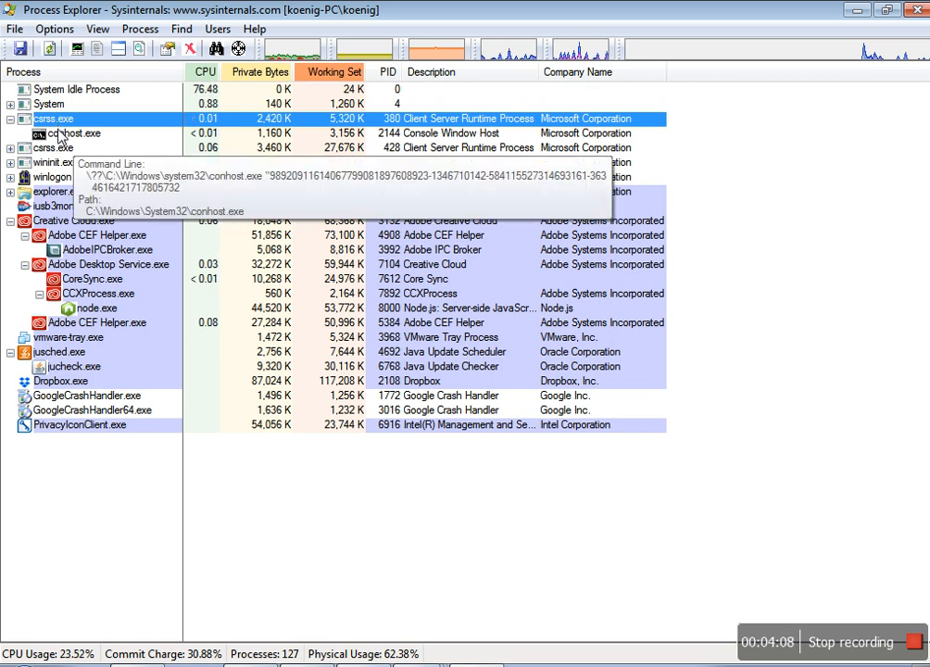
{"action": "mouse_move", "coordinate": [79, 162]}
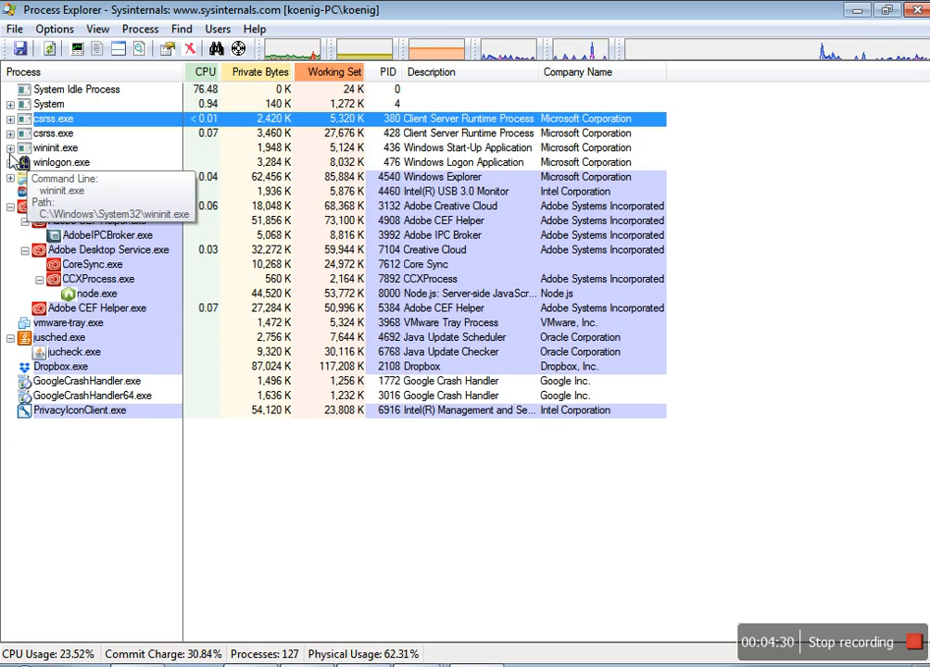
- Expand wininit.exe to reveal services.exe and its child services
{"action": "left_click", "coordinate": [10, 148]}
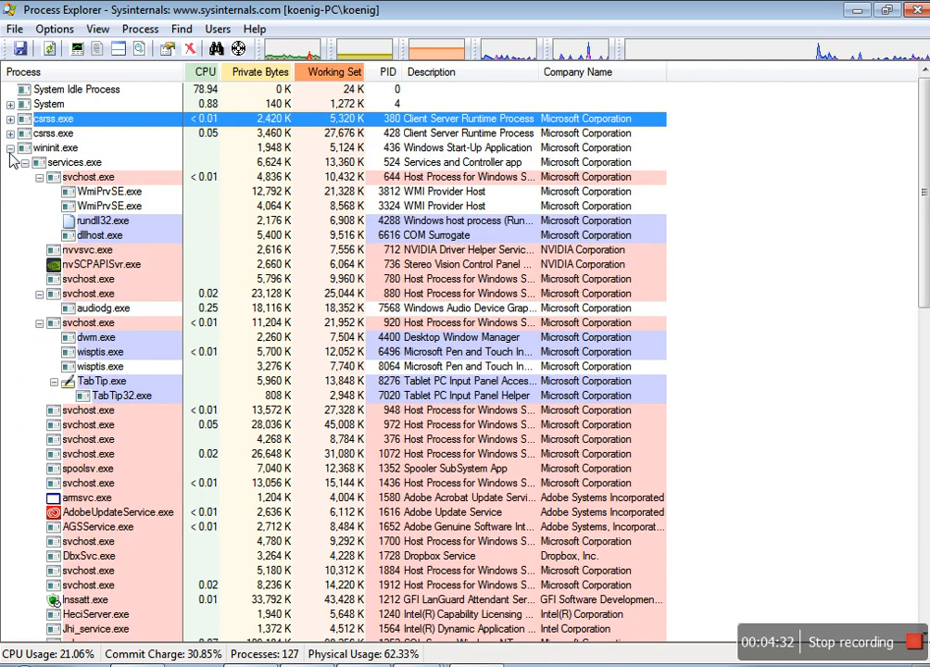
{"action": "mouse_move", "coordinate": [70, 162]}
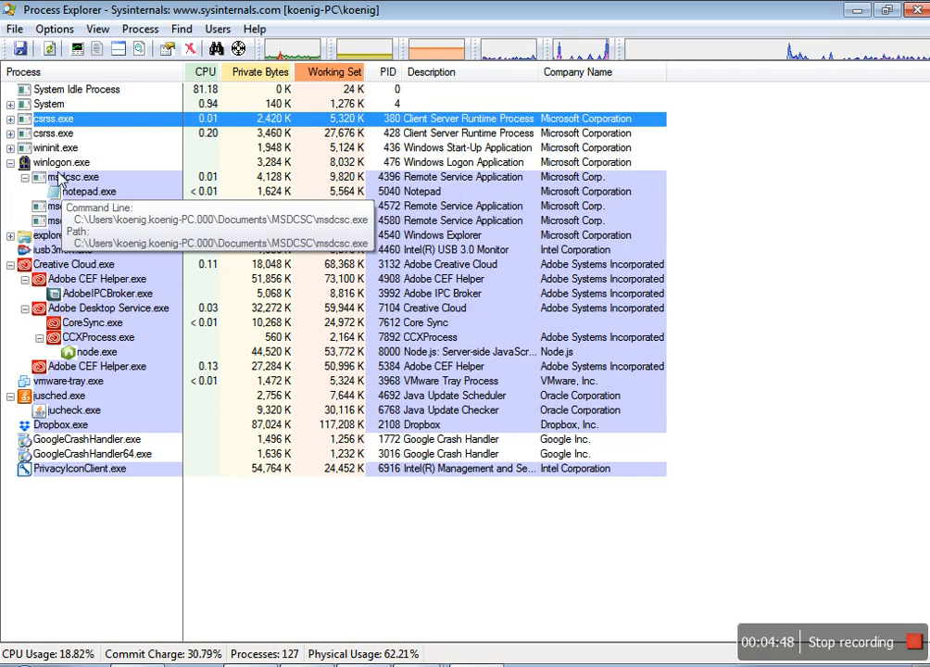
{"action": "mouse_move", "coordinate": [74, 172]}
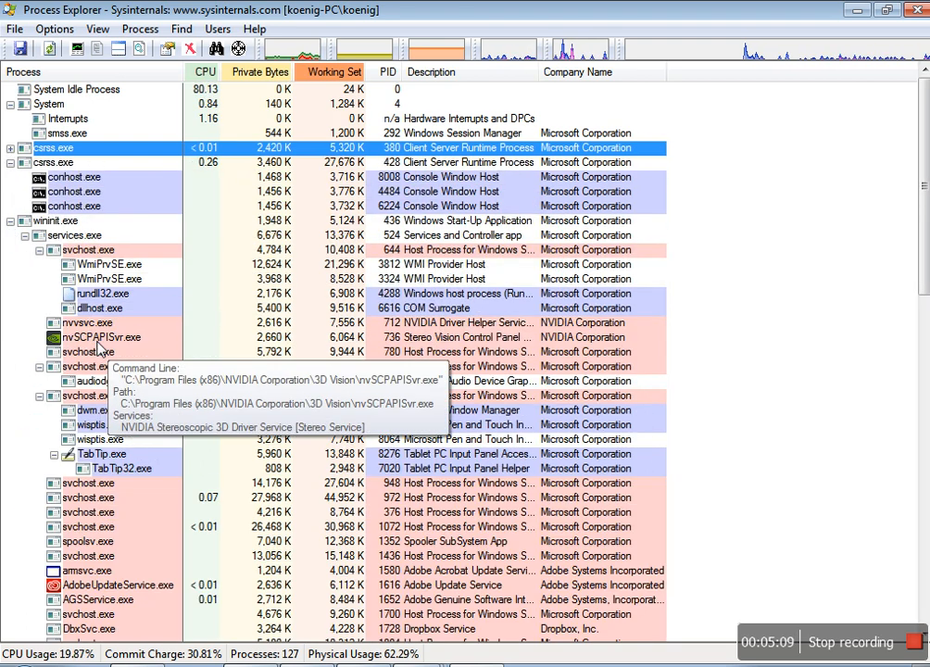
- Scroll to the end of the services.exe list and select lsass.exe under wininit
{"action": "scroll", "scroll_direction": "down", "scroll_amount": 3}
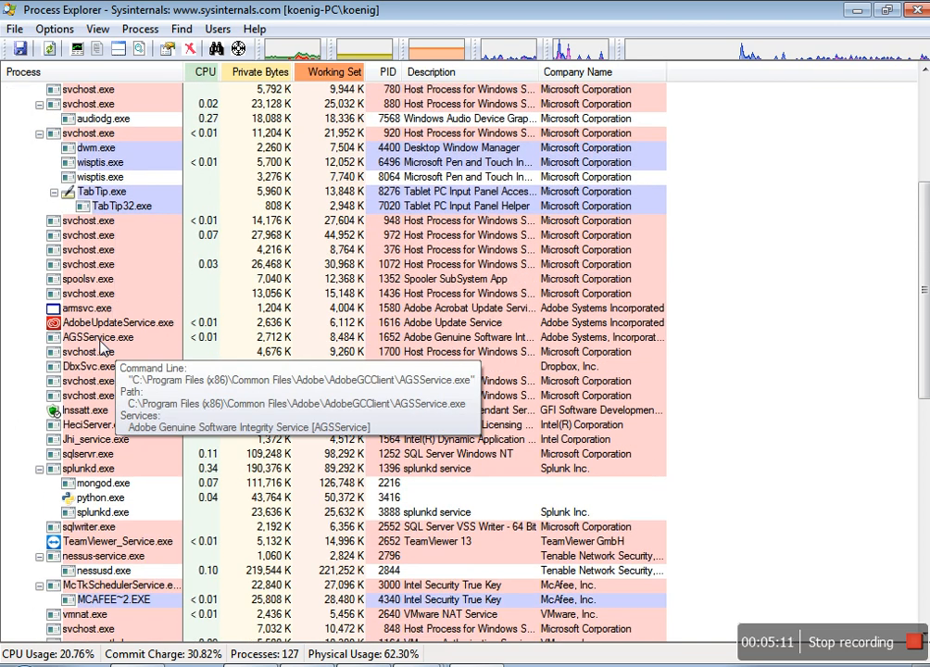
{"action": "scroll", "scroll_direction": "down", "scroll_amount": 3}
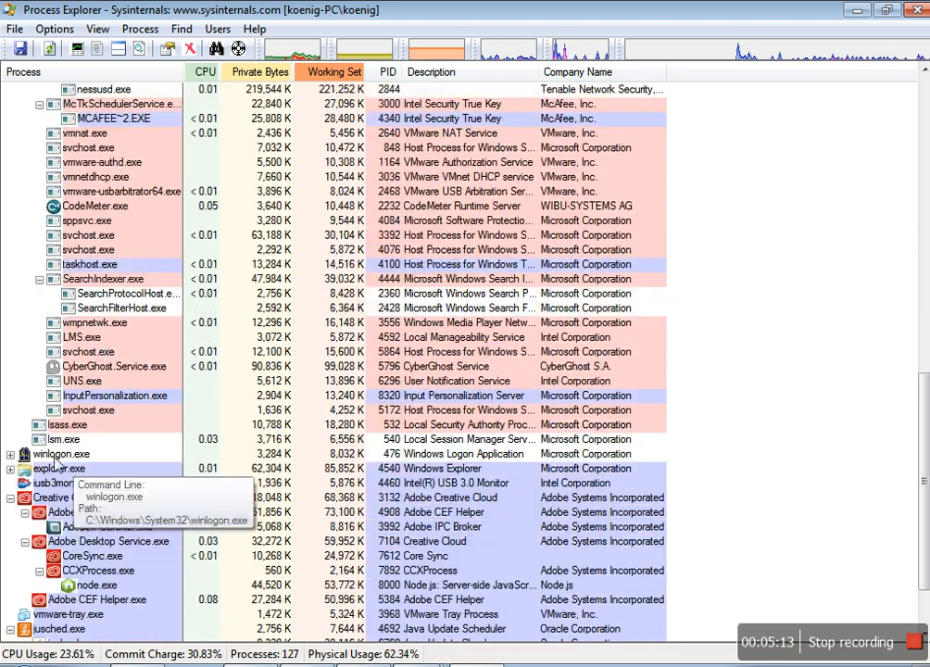
{"action": "left_click", "coordinate": [67, 424]}
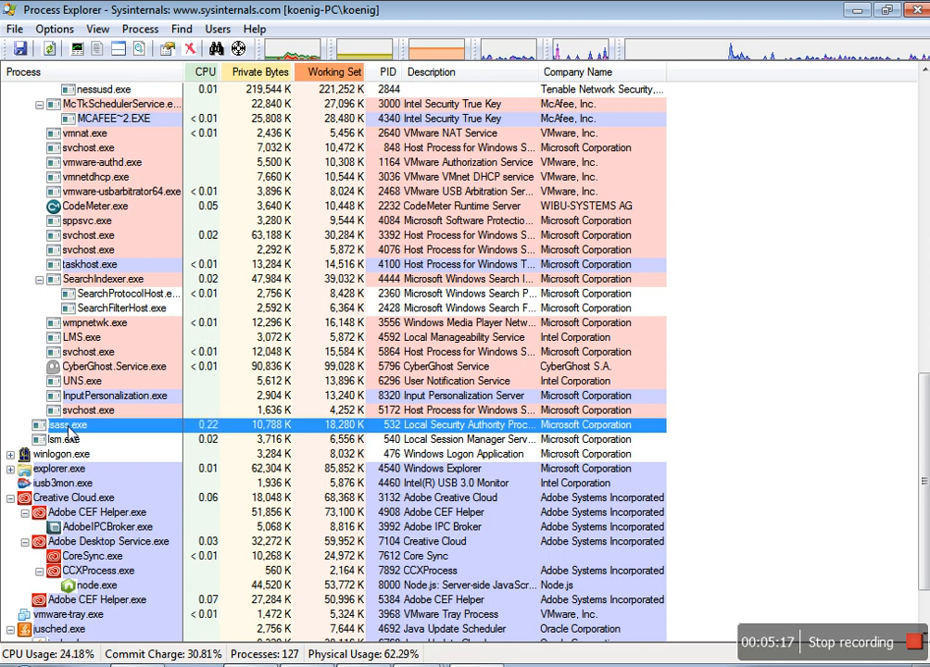
{"action": "mouse_move", "coordinate": [70, 439]}
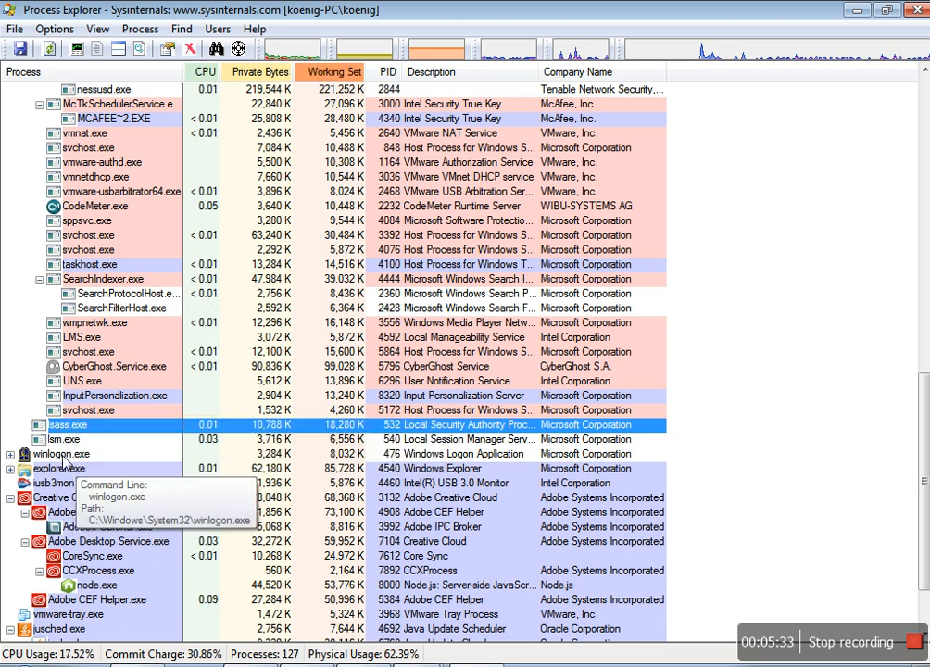
{"action": "mouse_move", "coordinate": [65, 439]}
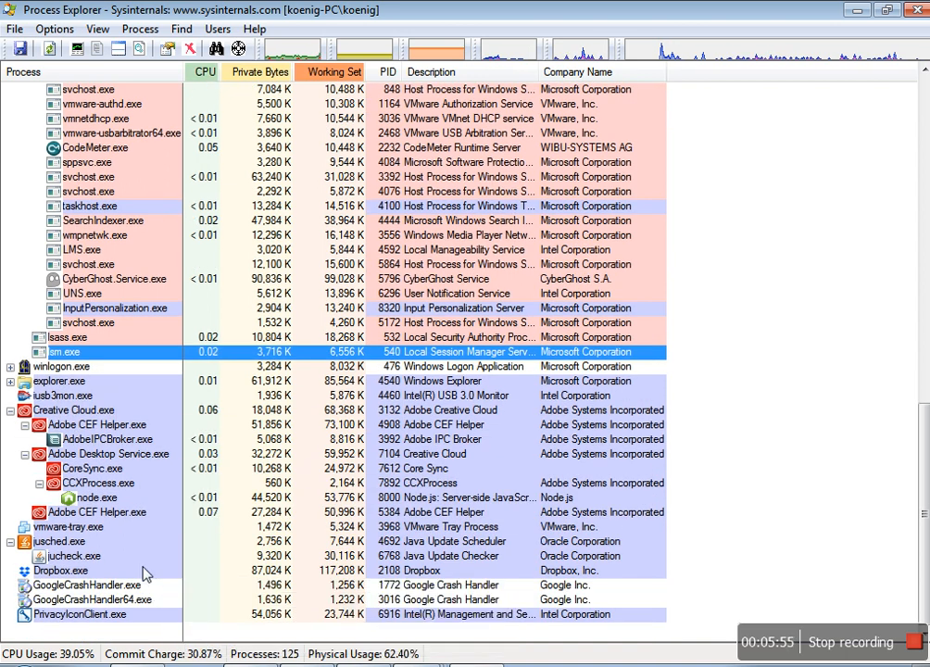
{"action": "mouse_move", "coordinate": [96, 483]}
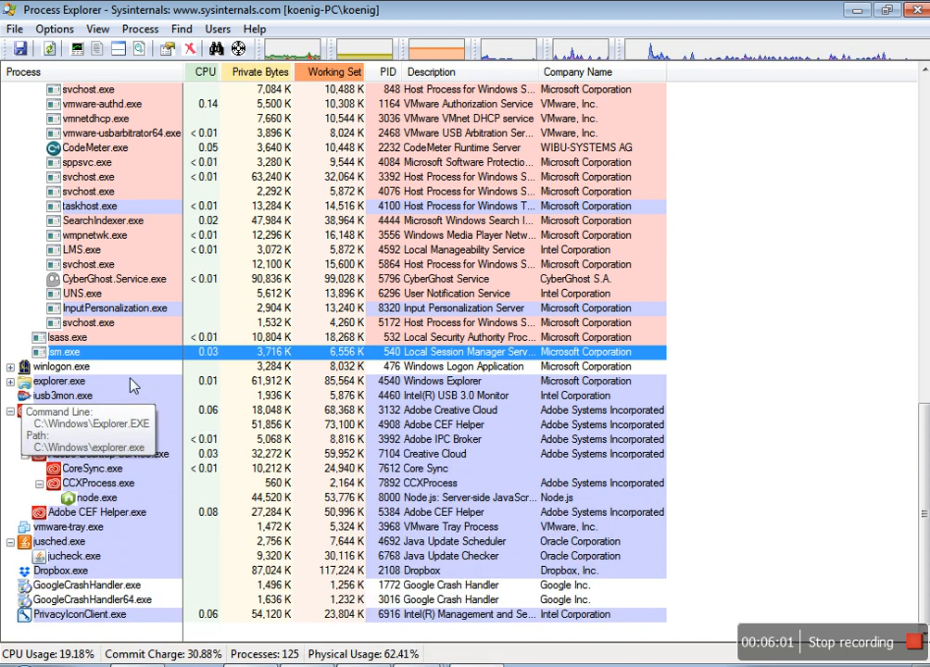
{"action": "mouse_move", "coordinate": [150, 380]}
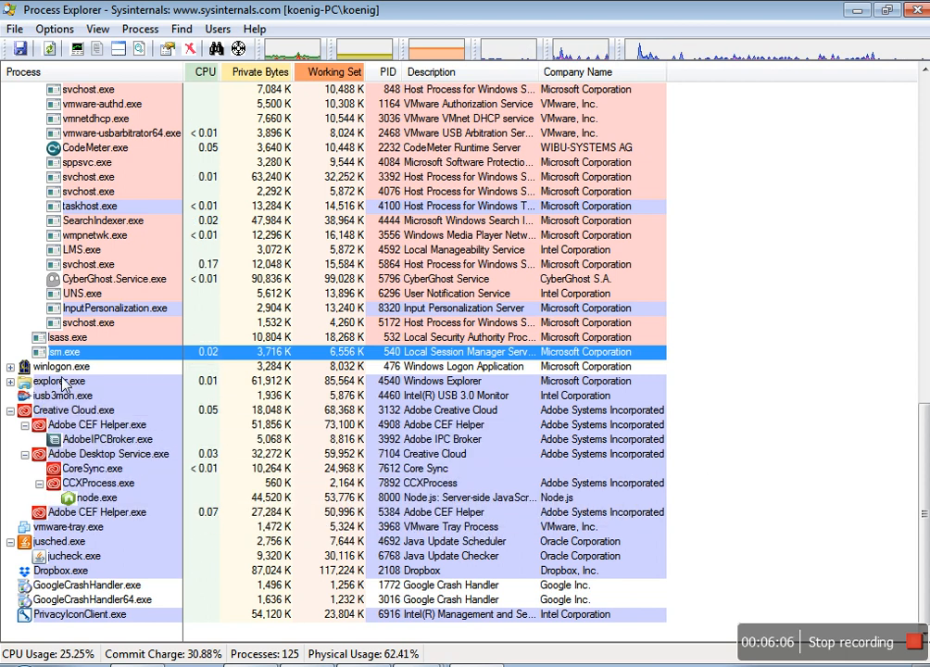
{"action": "mouse_move", "coordinate": [58, 381]}
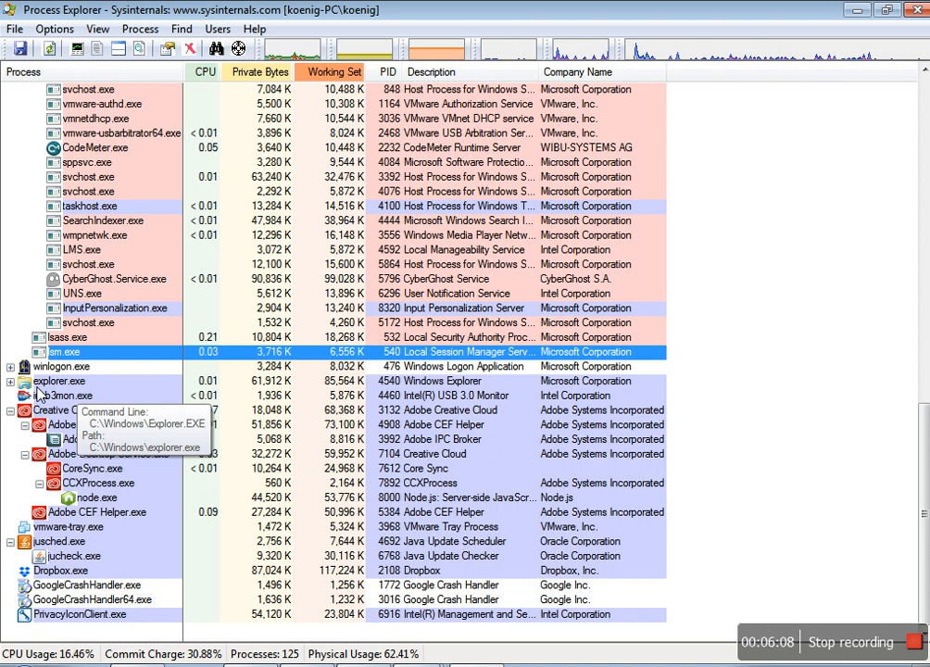